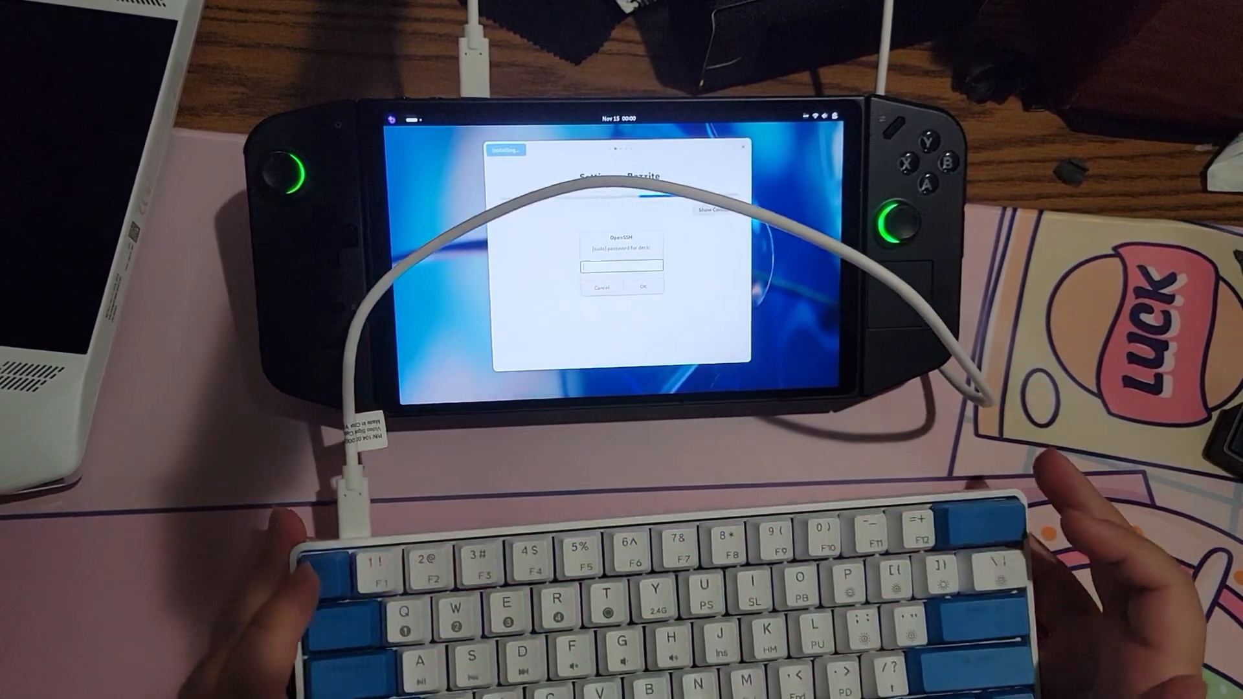
Enter the deck user's password in the Bazzite setup's OpenSSH password field.
text(**)
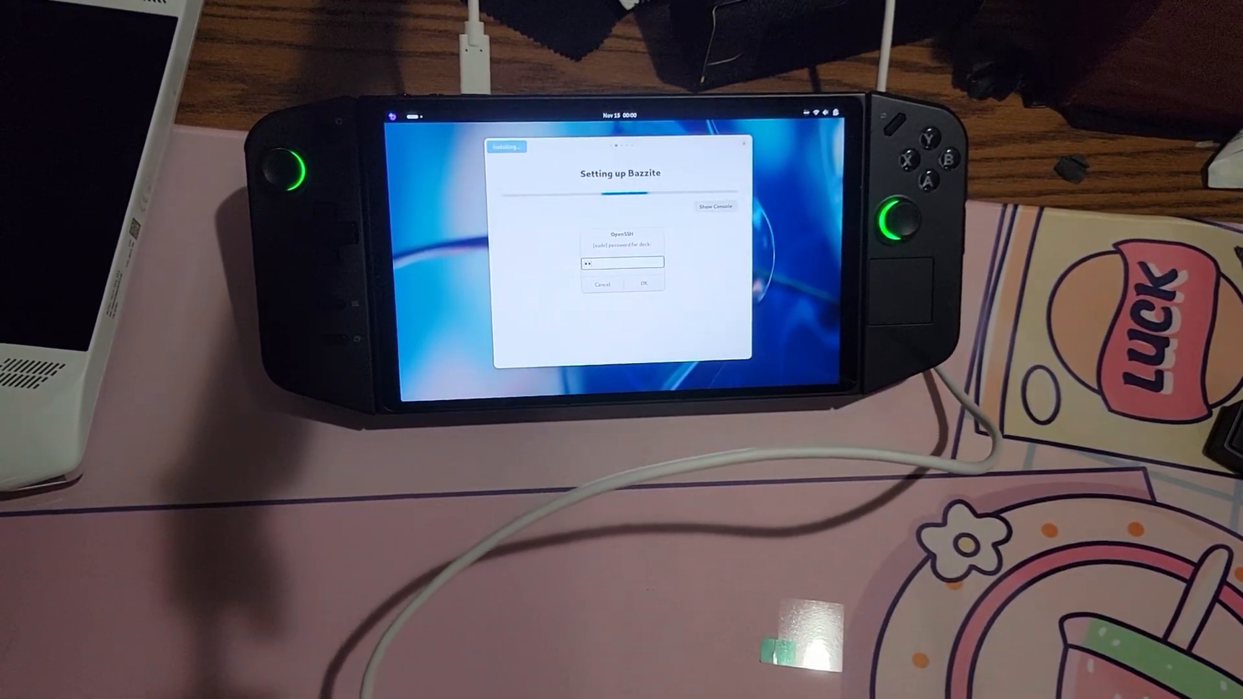
text(password)
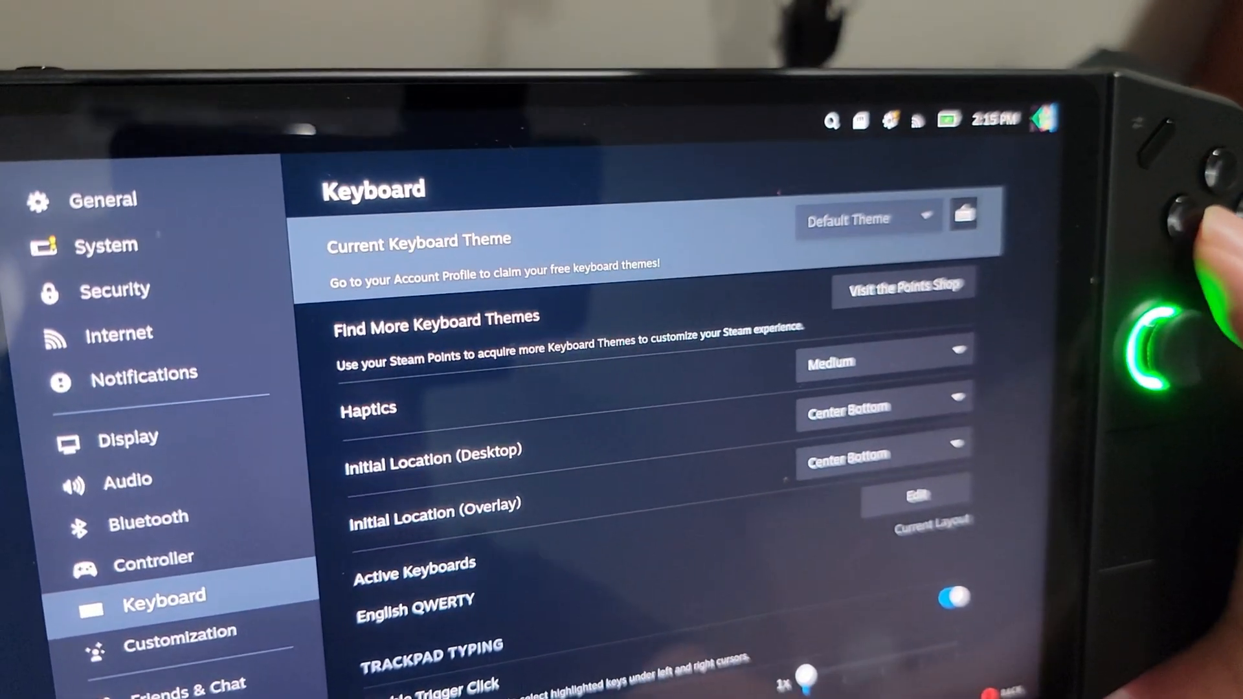
Open the Keyboard section of Steam Settings.
click(187, 684)
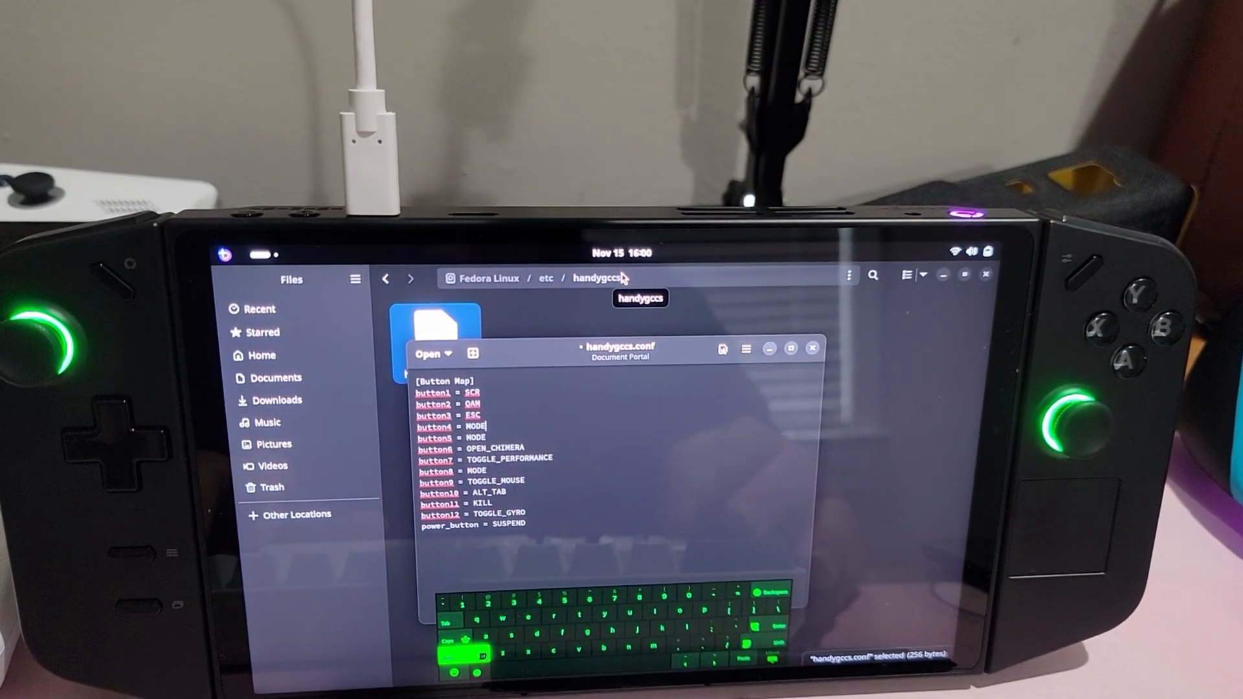
Replace MODE with OSK for button5 in handygccs.conf.
key(Backspace)
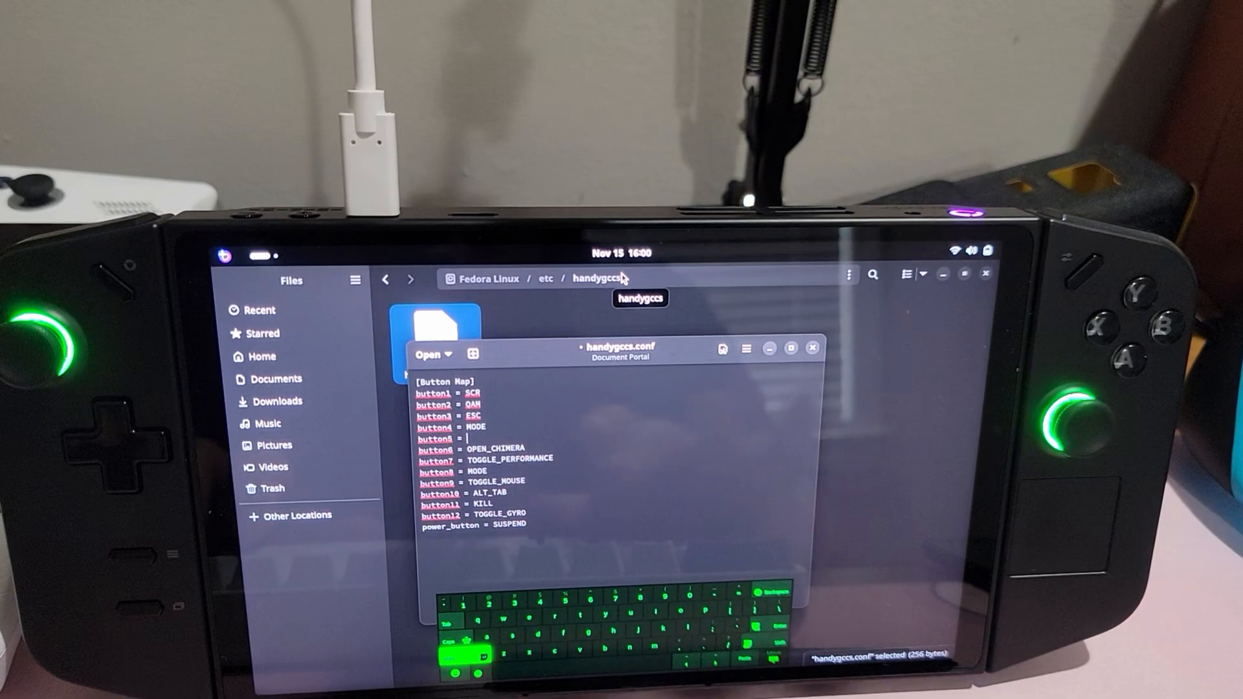
text(OSK)
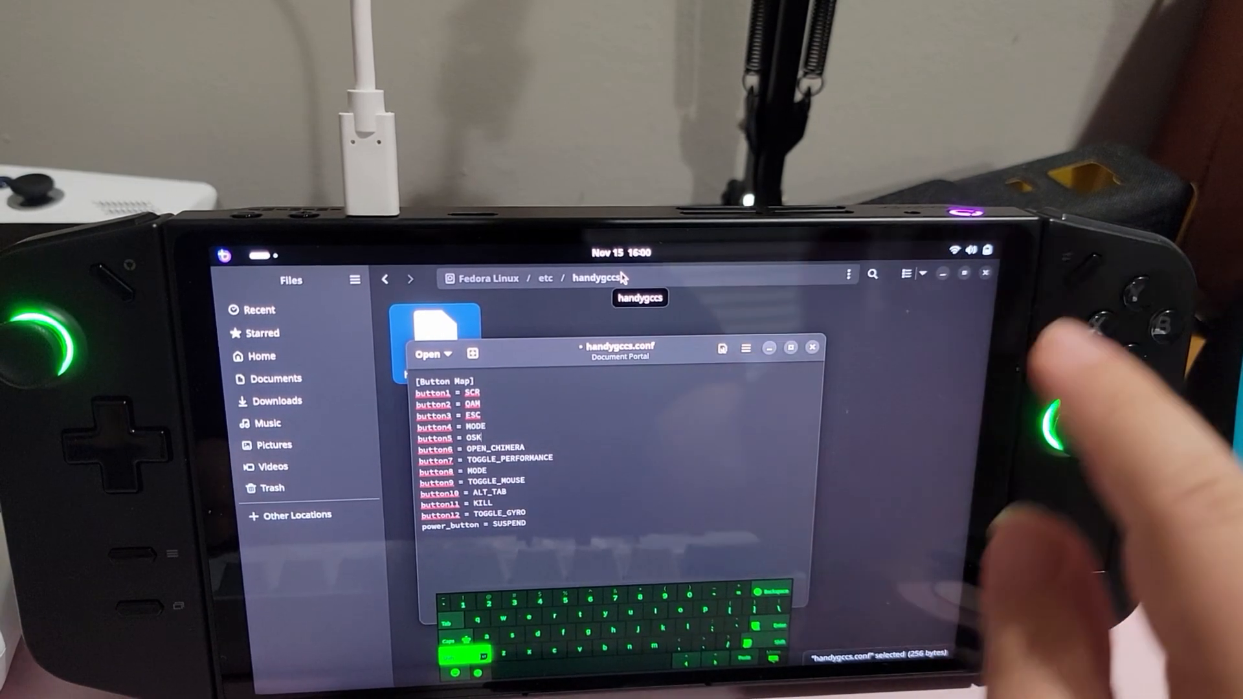
click(812, 347)
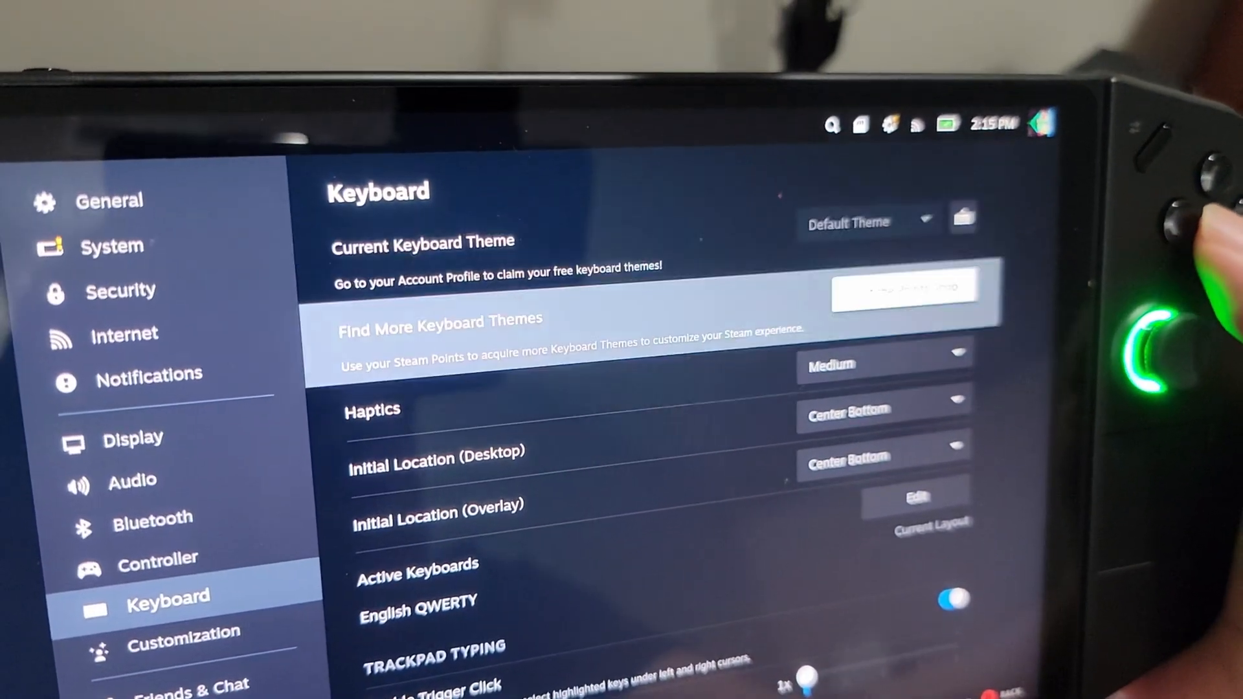
click(191, 682)
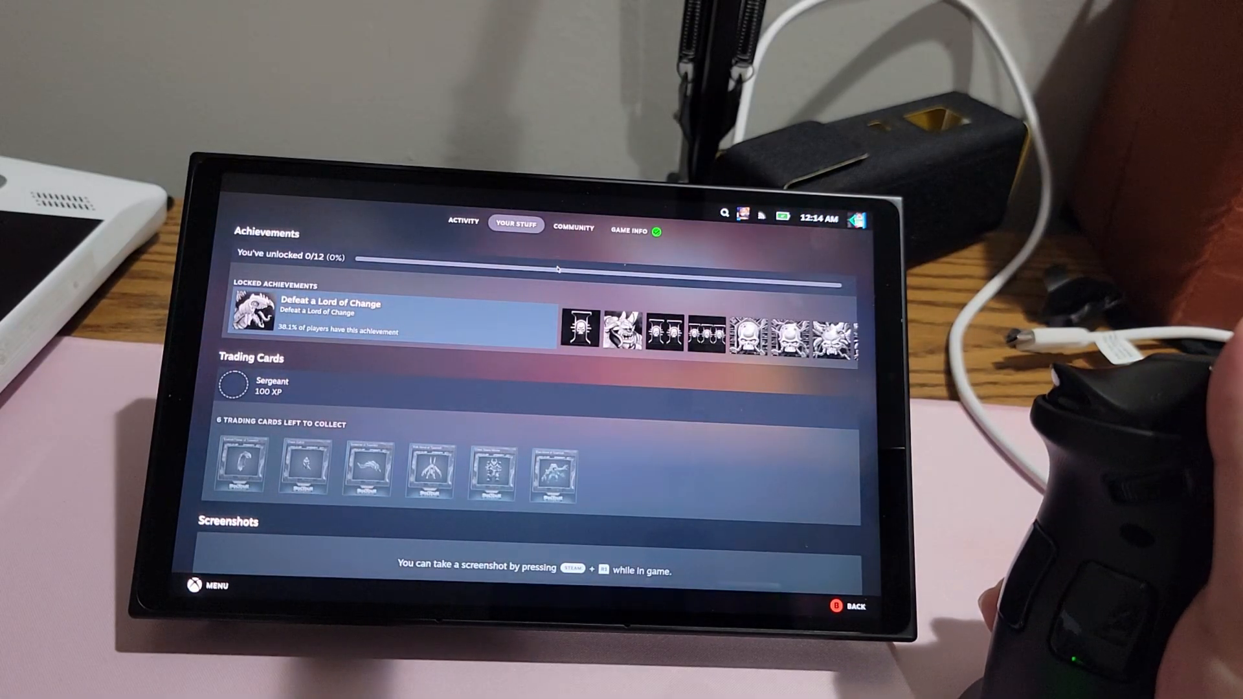
Switch the game page from Your Stuff to the Community tab.
click(573, 230)
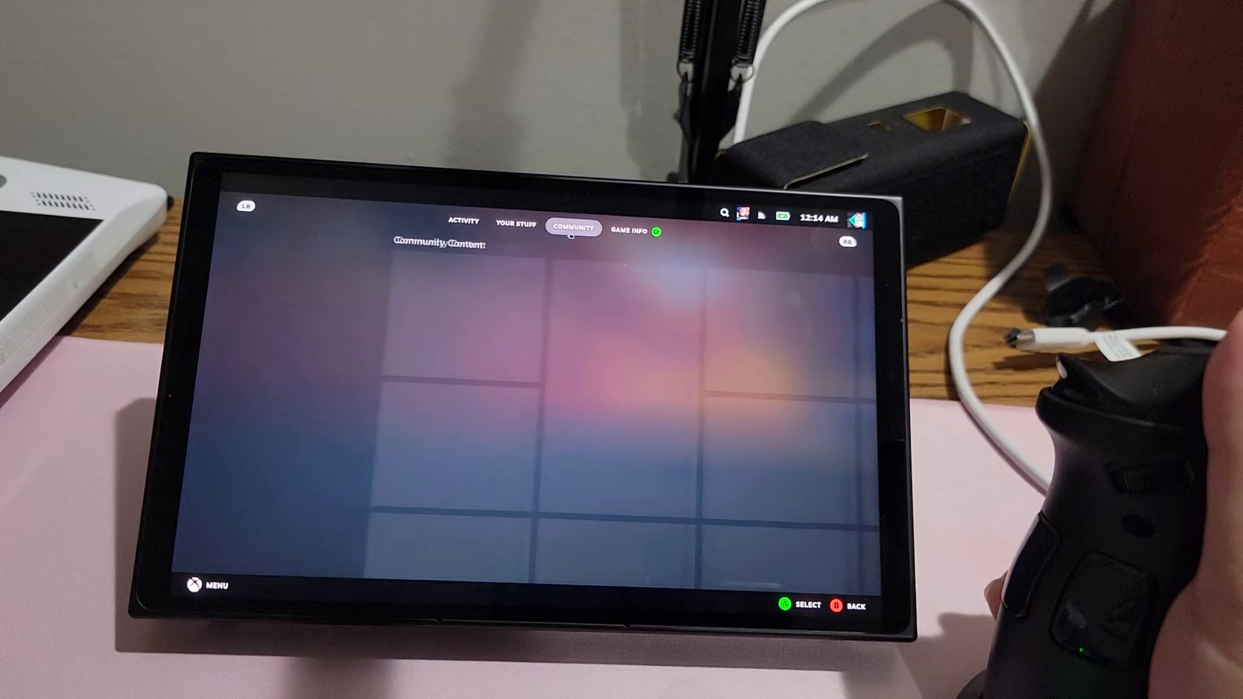
click(629, 231)
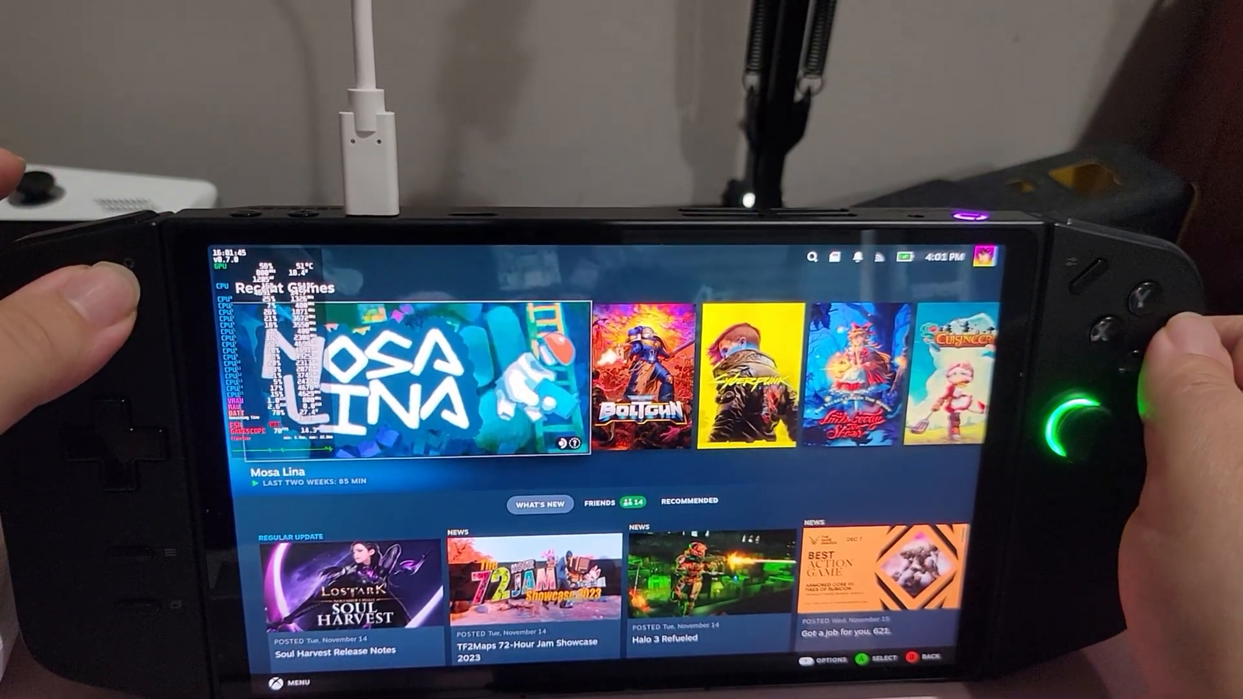
Move right on the Steam home screen of recent games.
key(Right)
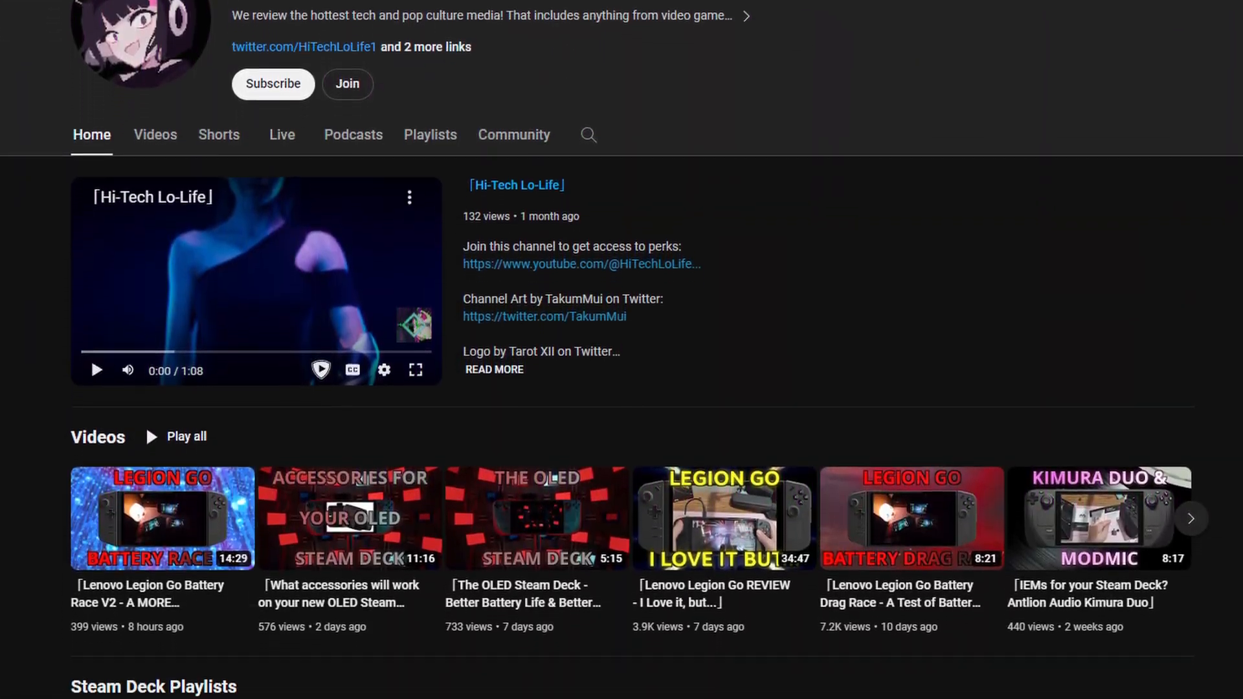
Scroll down the Hi-Tech Lo-Life channel's videos, playlists, reviews and podcast.
scroll(down, 3)
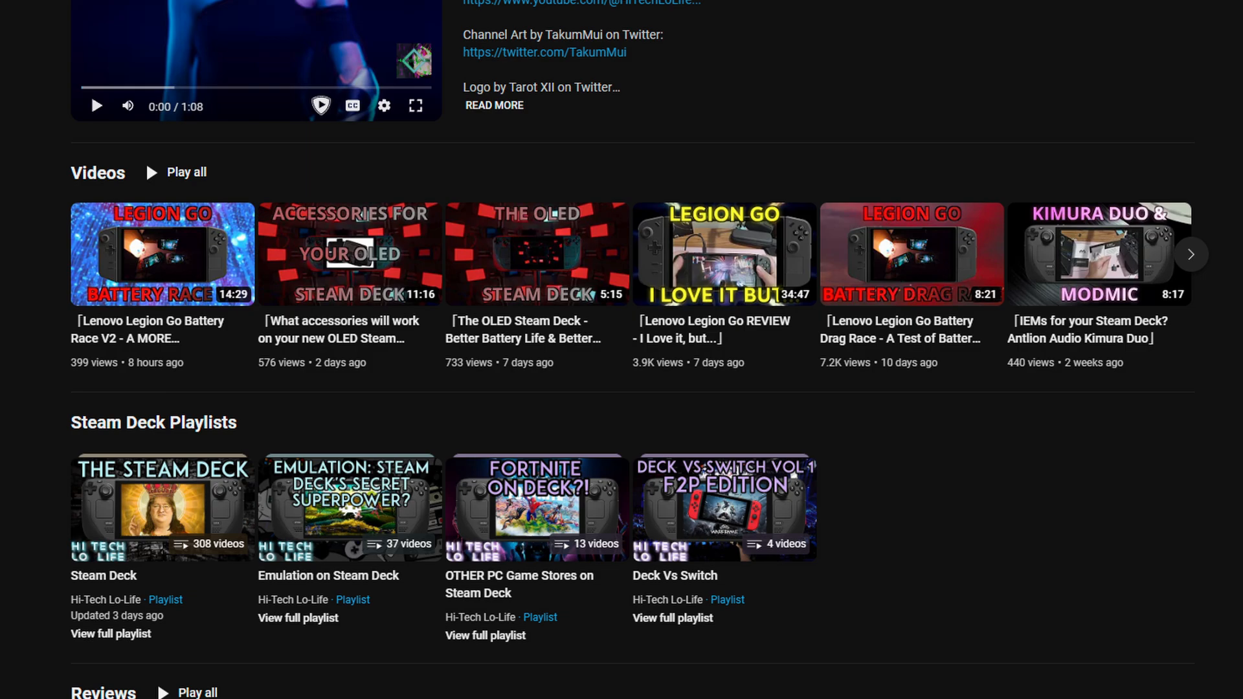
scroll(down, 3)
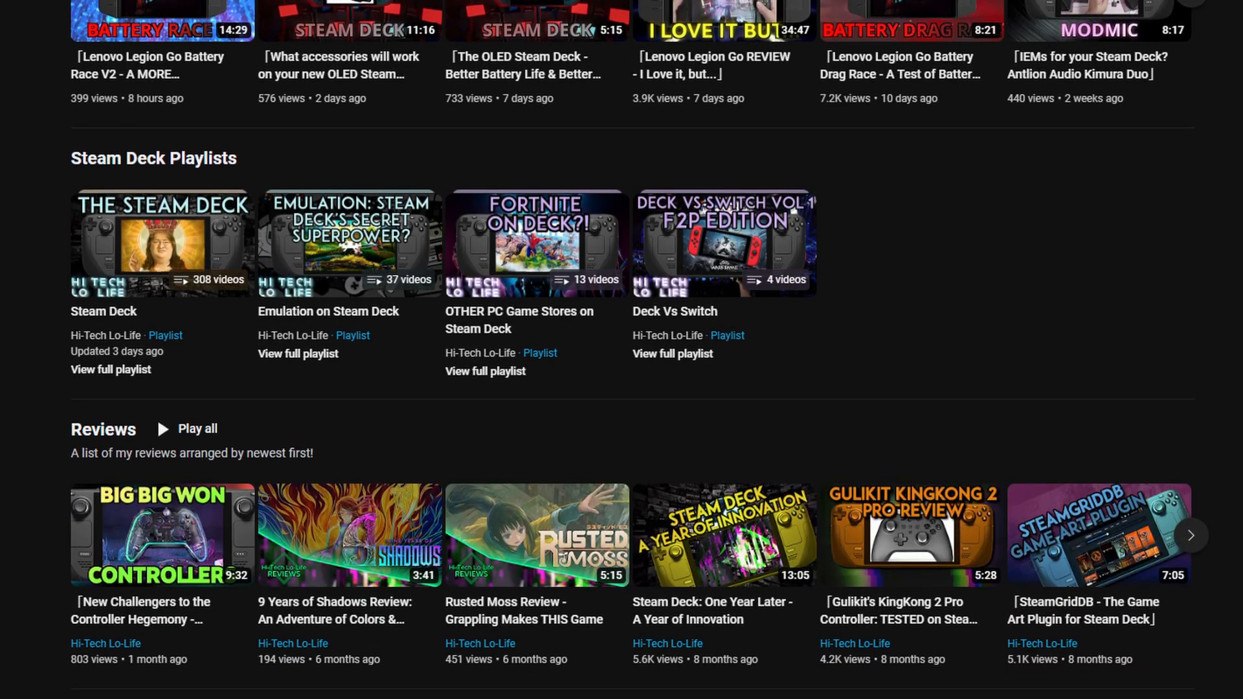
scroll(down, 3)
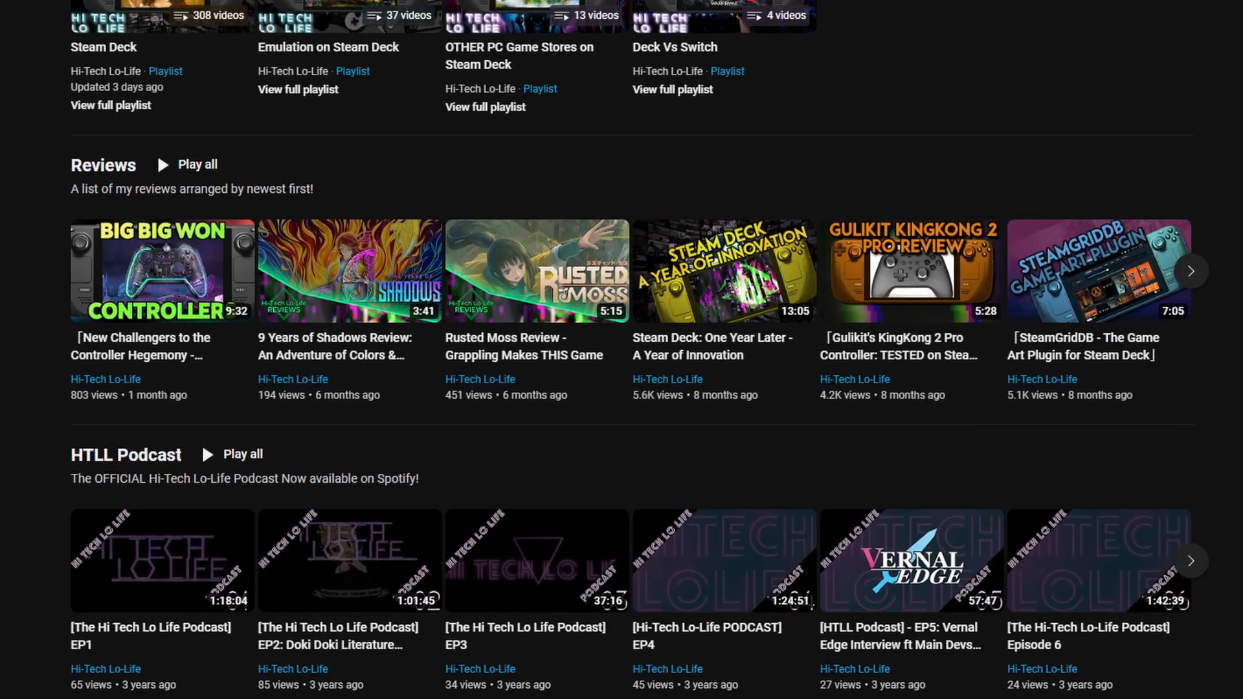
scroll(down, 3)
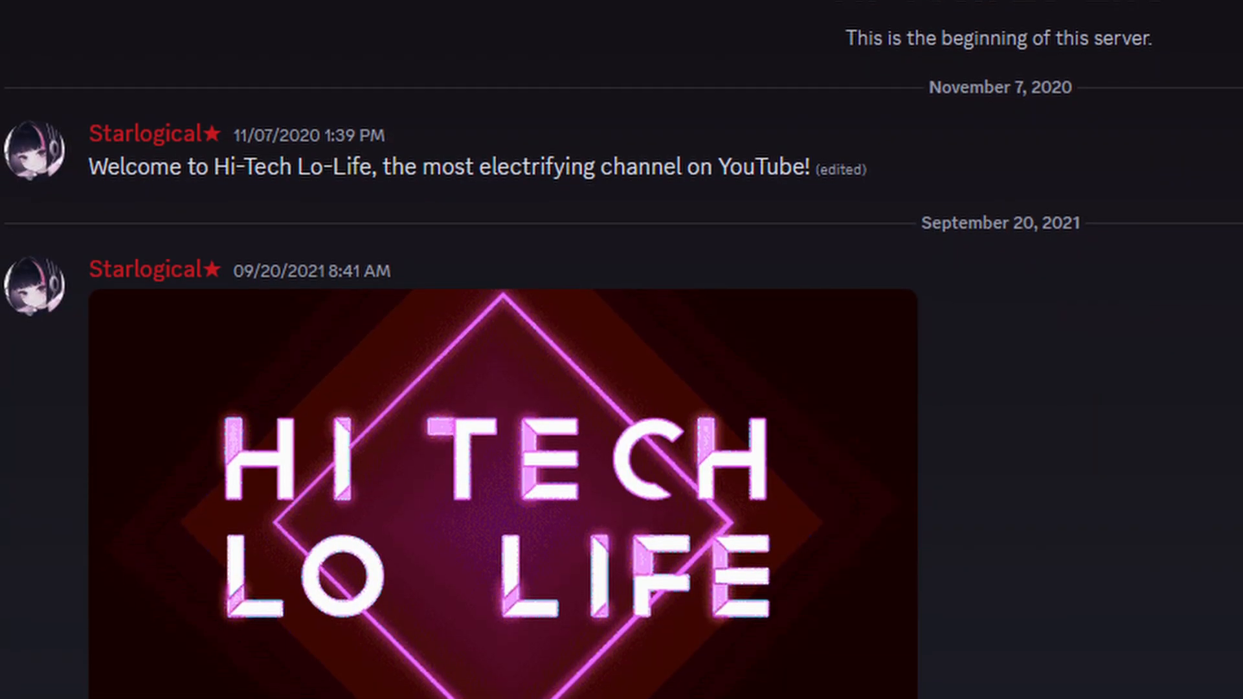
scroll(down, 3)
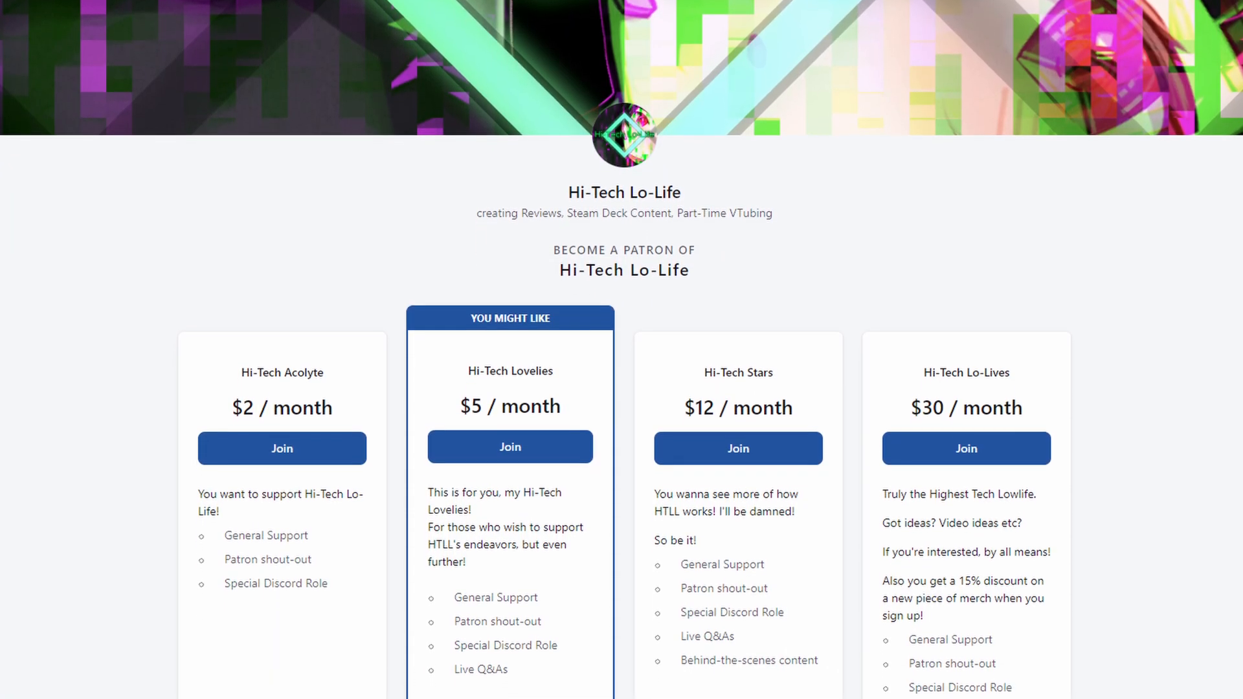
Scroll through the Hi-Tech Lo-Life Patreon tiers from $2 to $30.
scroll(up, 3)
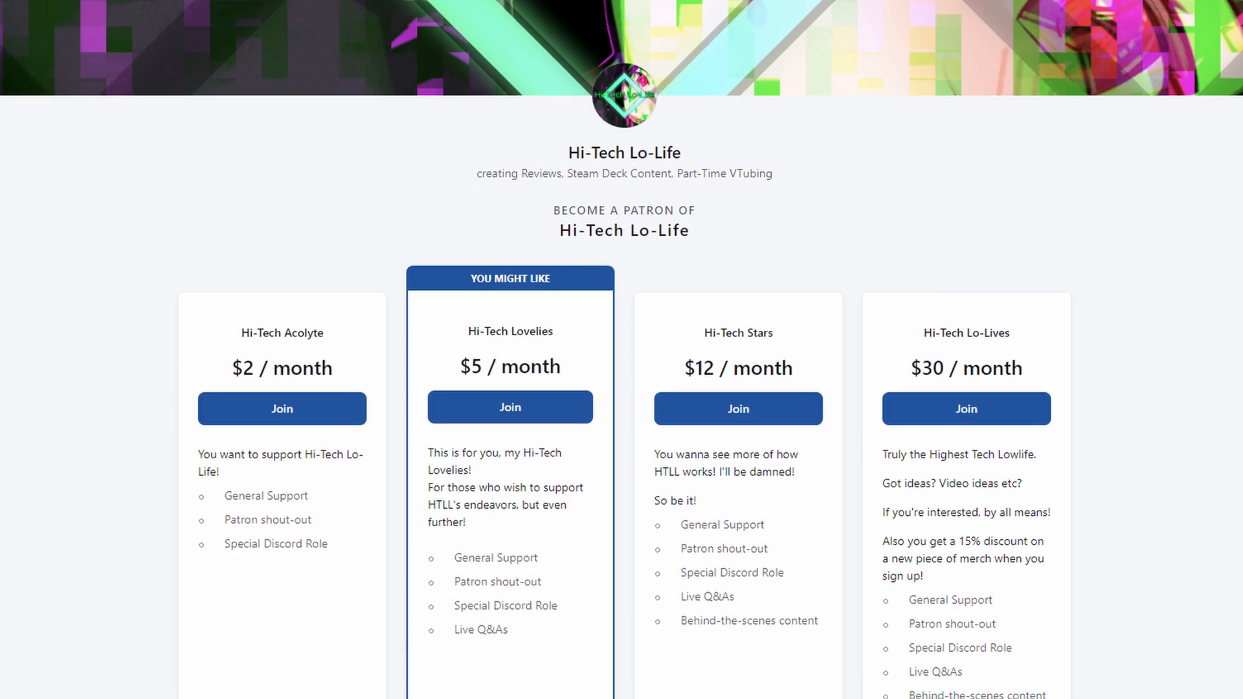